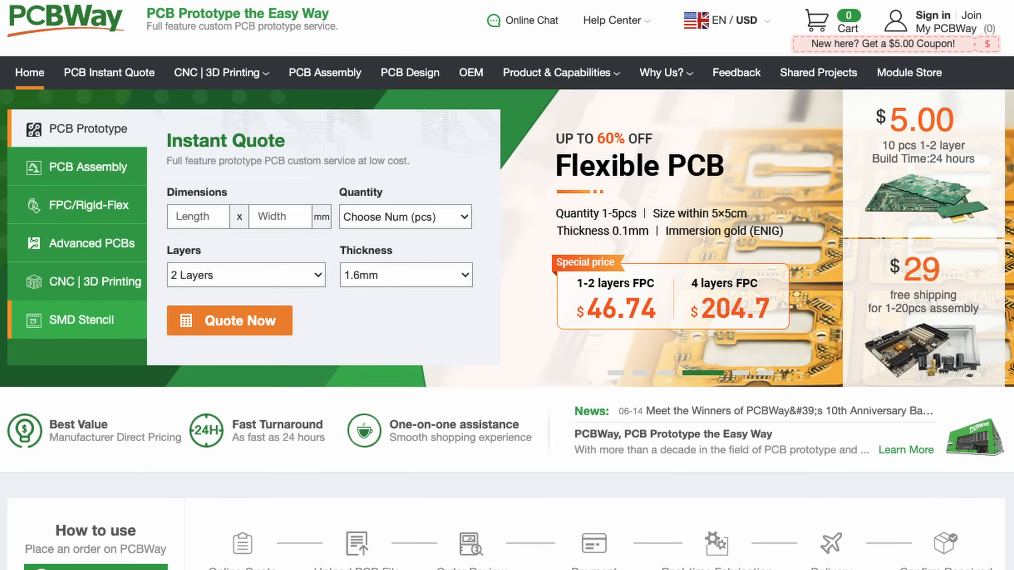
Go to the CNC machining auto-quote page via CNC | 3D Printing navigation.
click(213, 72)
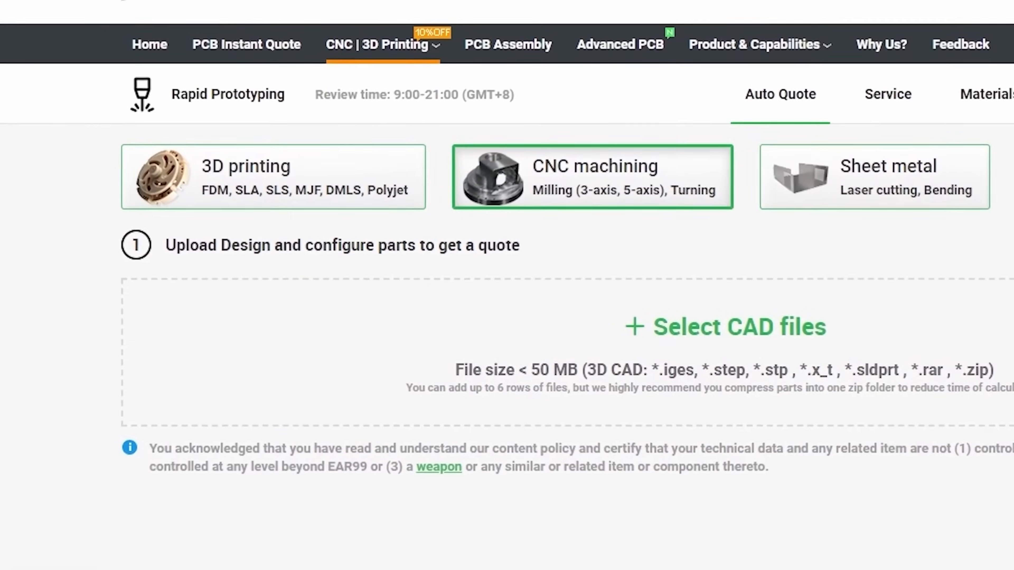